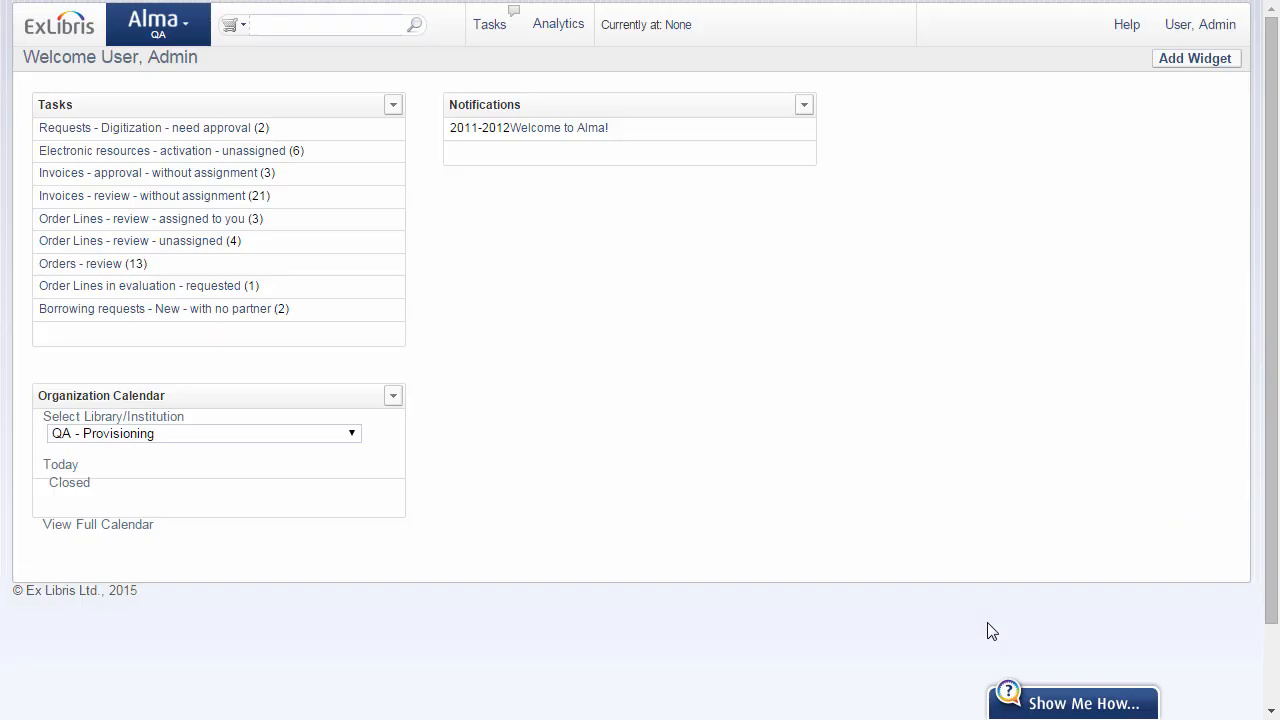
pyautogui.moveTo(700, 500)
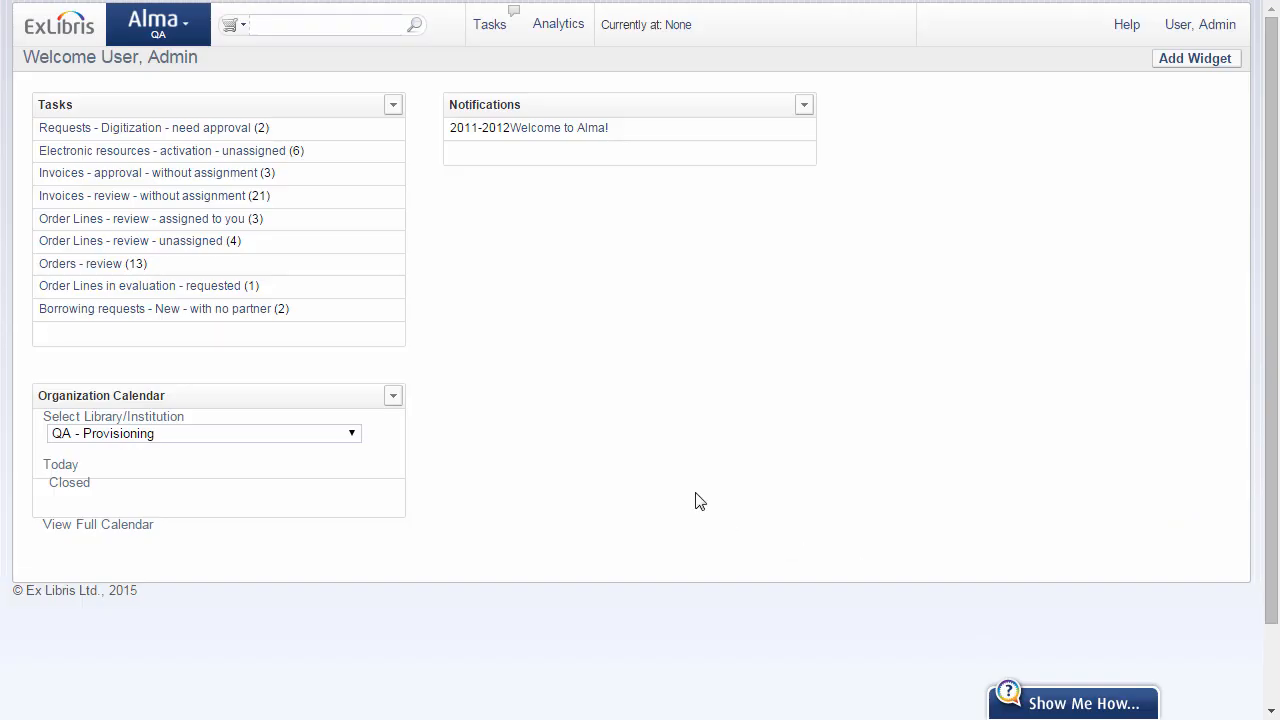
pyautogui.moveTo(324, 78)
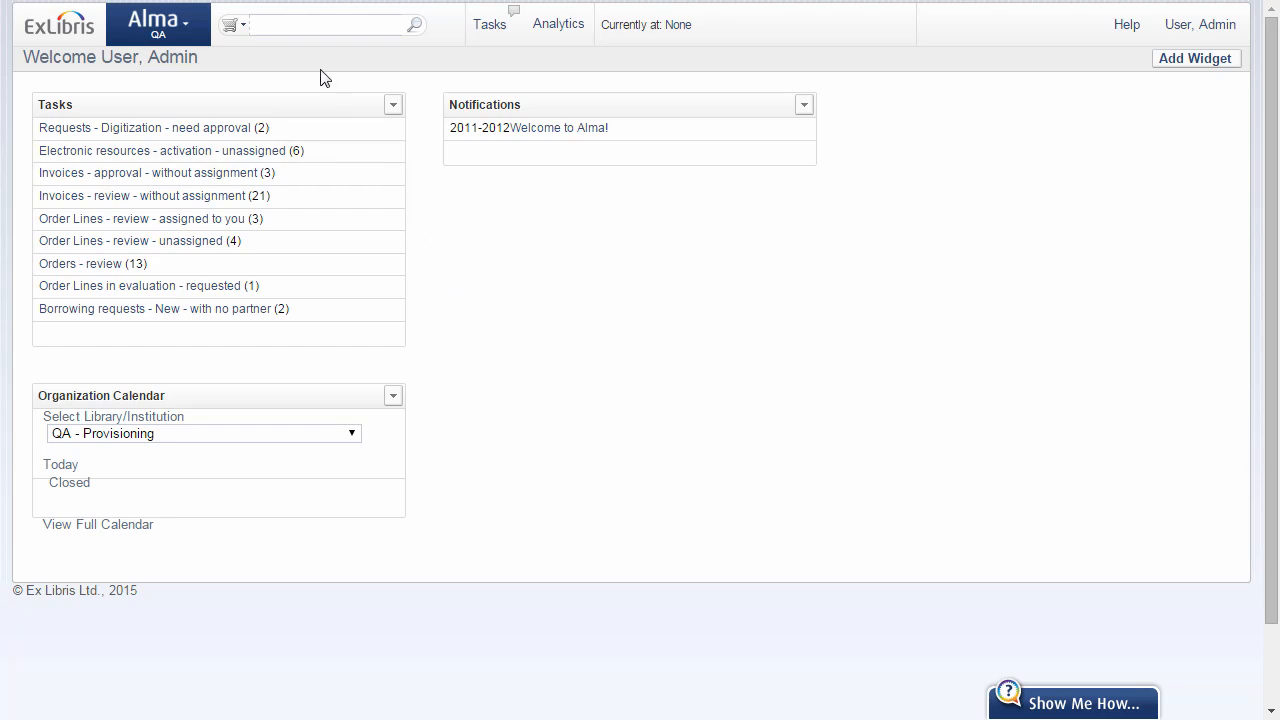
# Find PO line POL-11810 for Plant biology and bring up its PO Line Summary for editing.
pyautogui.click(324, 24)
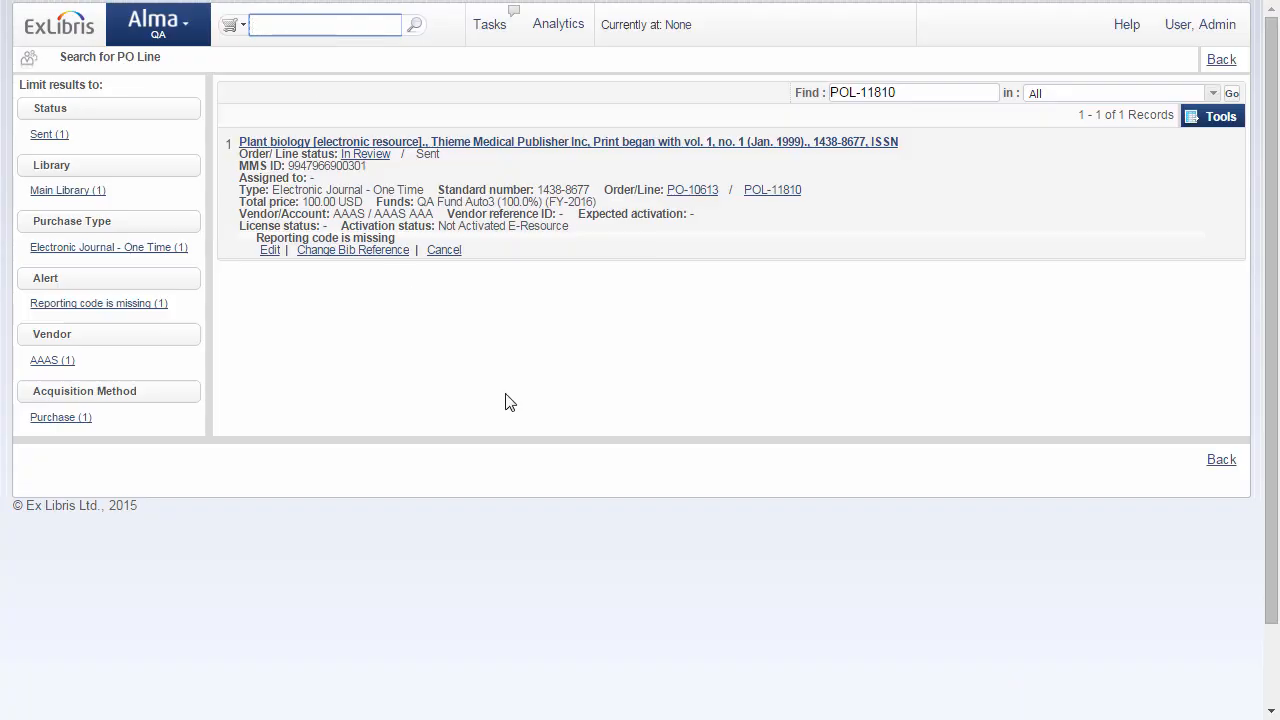
pyautogui.click(324, 24)
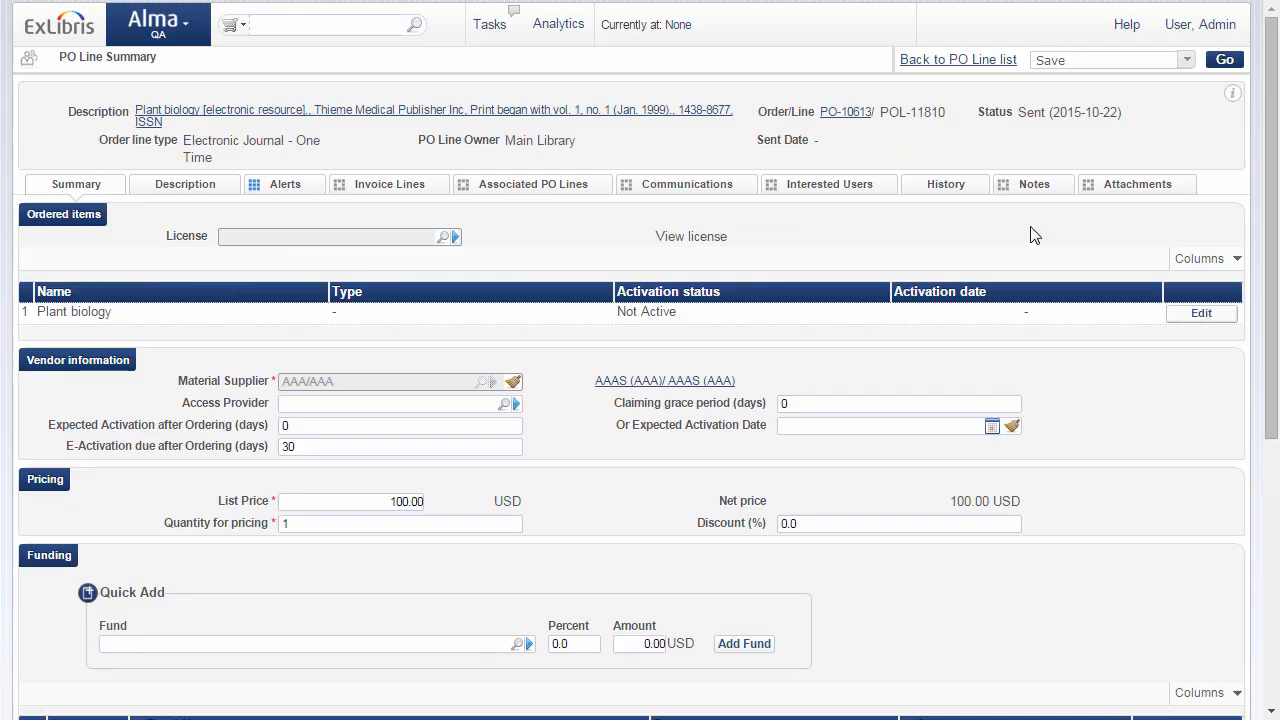
# Run the Change vendor action on POL-11810, raising the repackaging warning.
pyautogui.click(1186, 60)
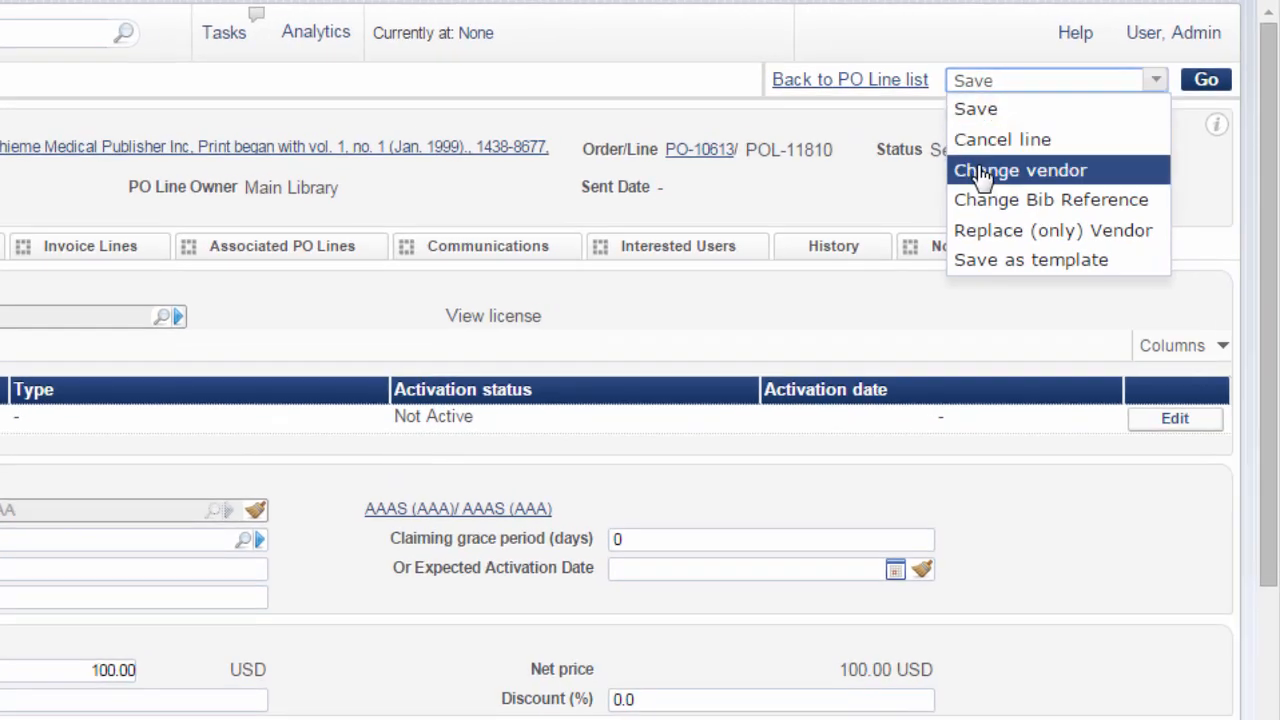
pyautogui.click(1020, 170)
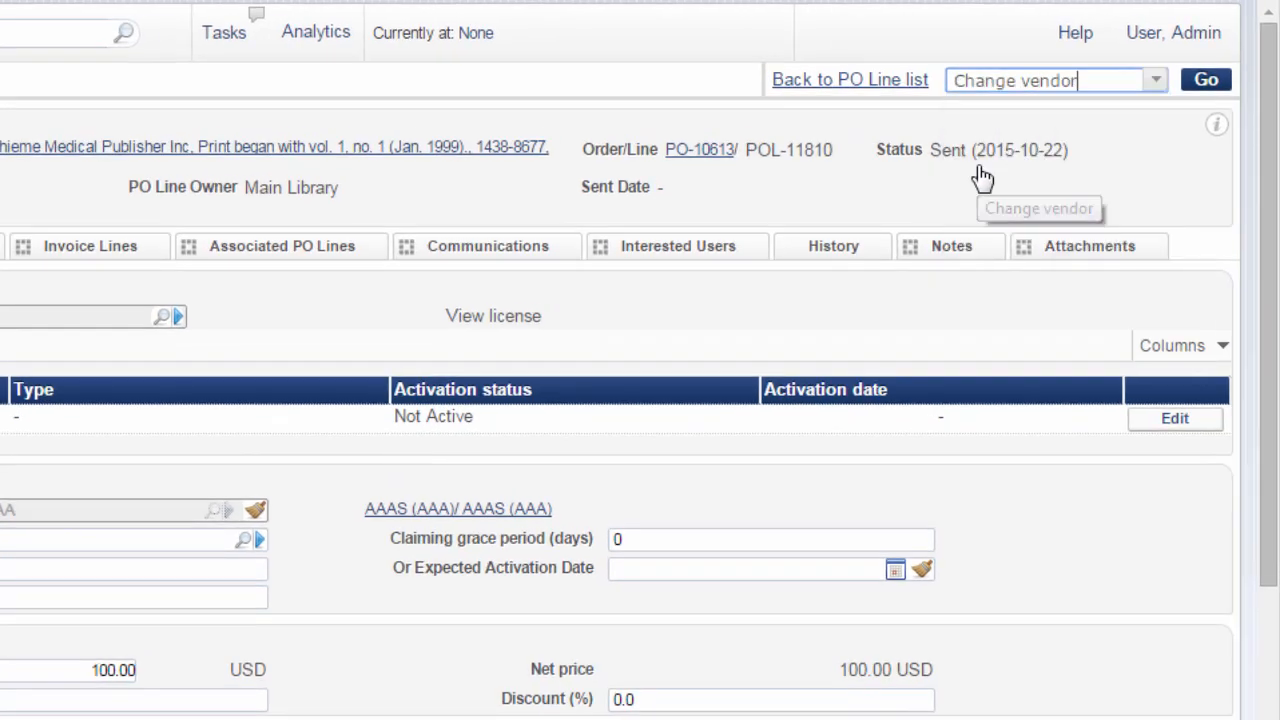
pyautogui.click(1204, 80)
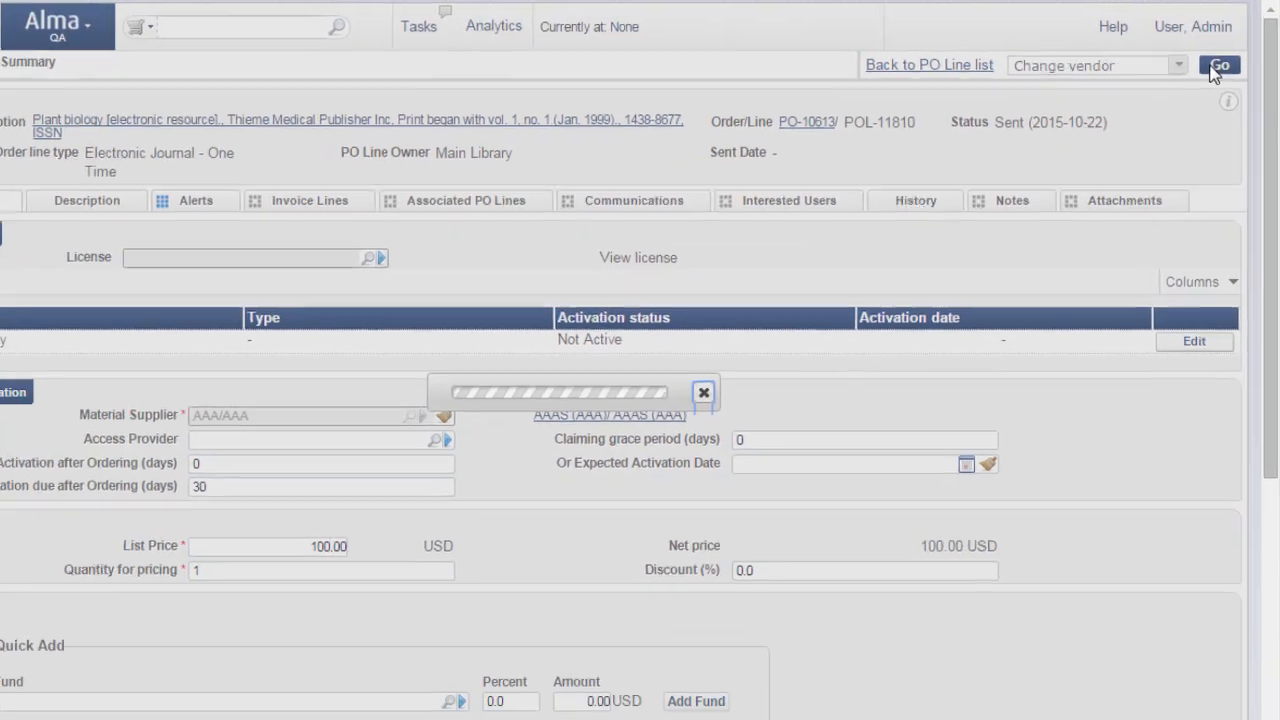
pyautogui.click(1220, 64)
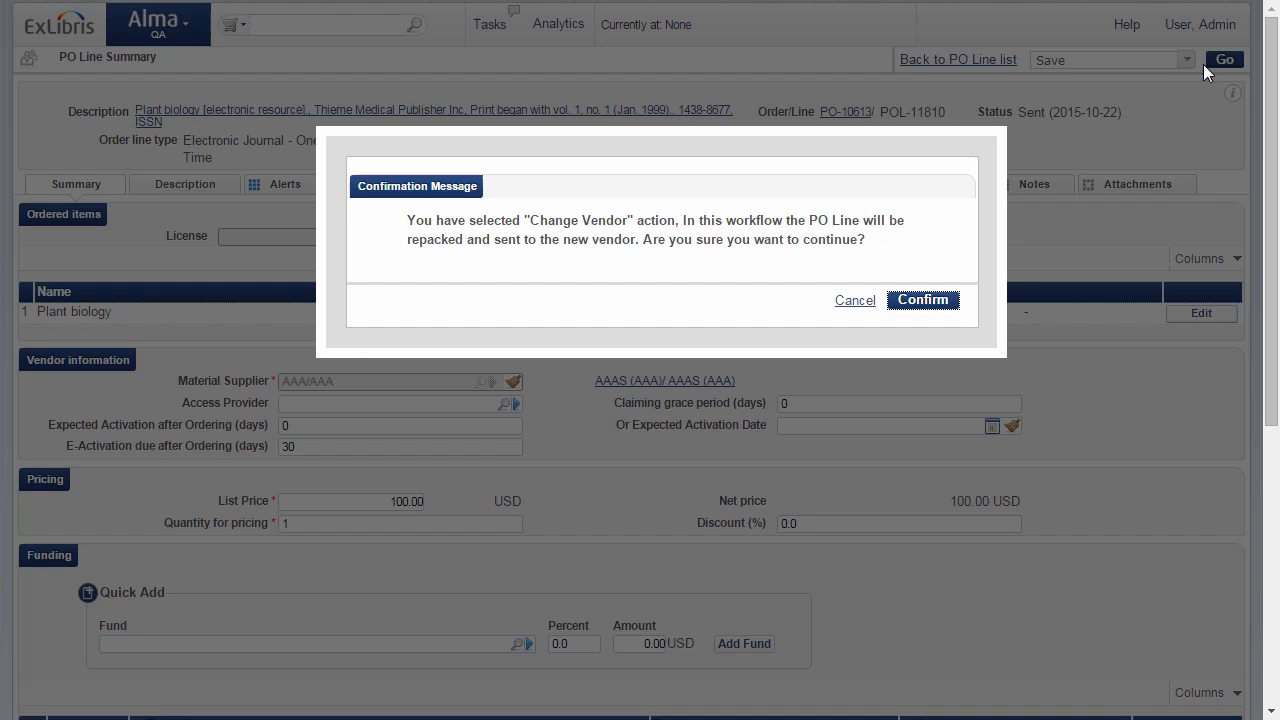
pyautogui.moveTo(1204, 76)
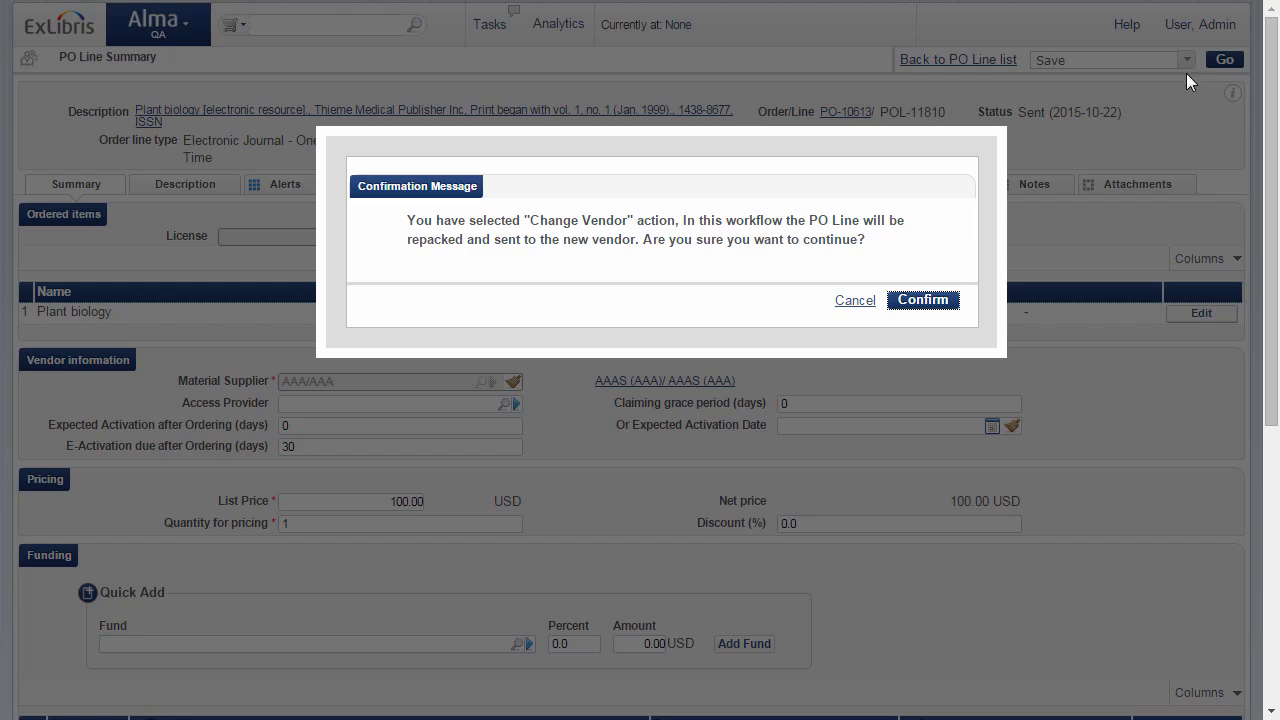
pyautogui.moveTo(920, 300)
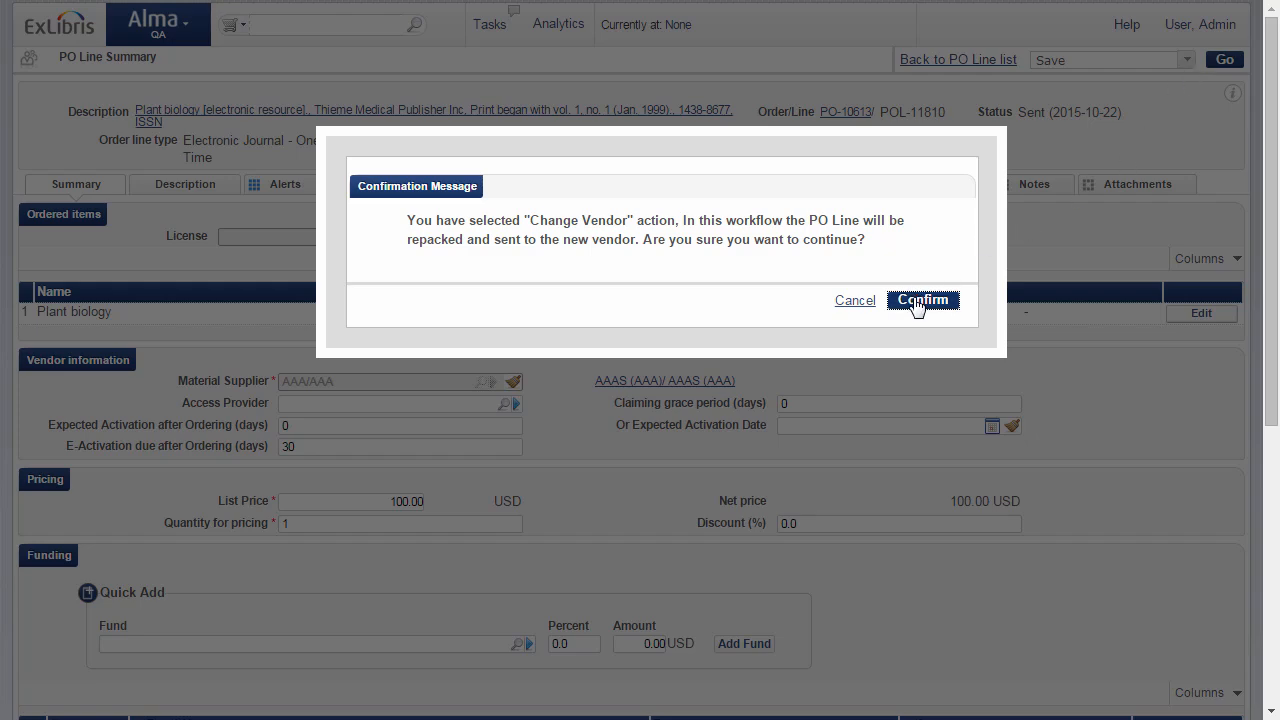
# Confirm repackaging POL-11810 for a new vendor so the target vendor form appears.
pyautogui.click(922, 300)
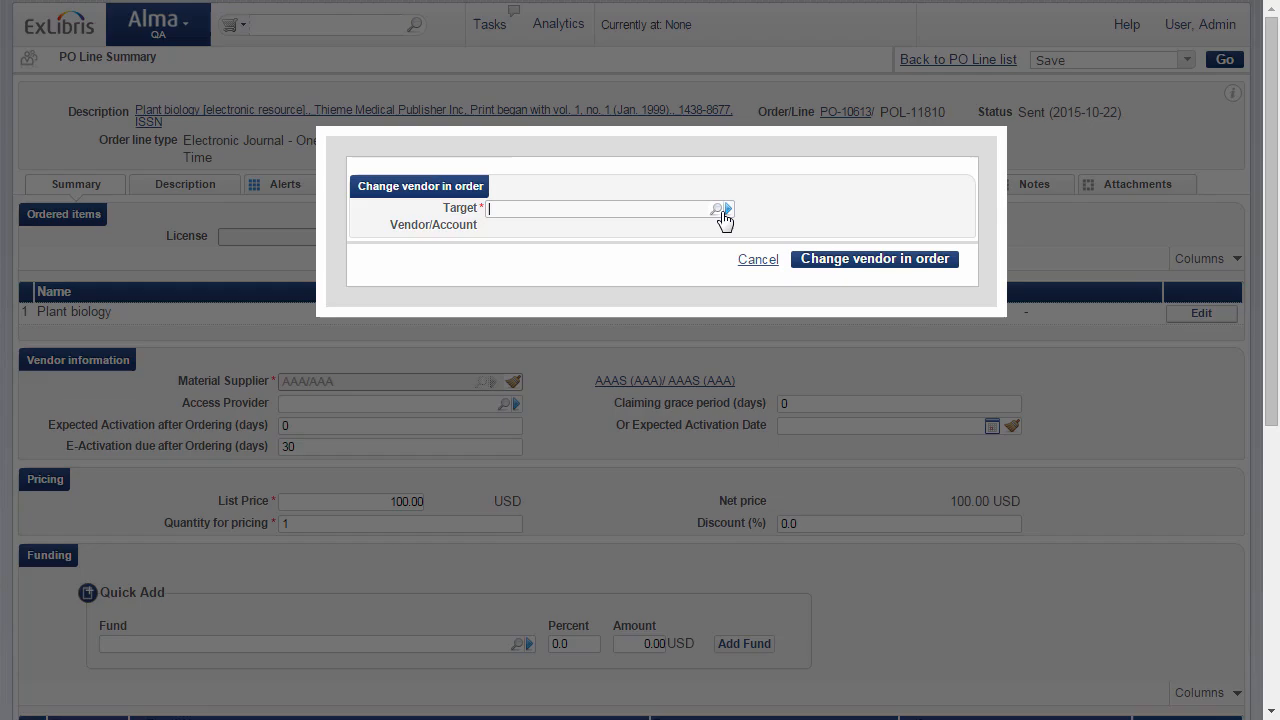
# Set ProQuest Company (PRO/PRO) as the target vendor account in the Change vendor in order form.
pyautogui.click(716, 210)
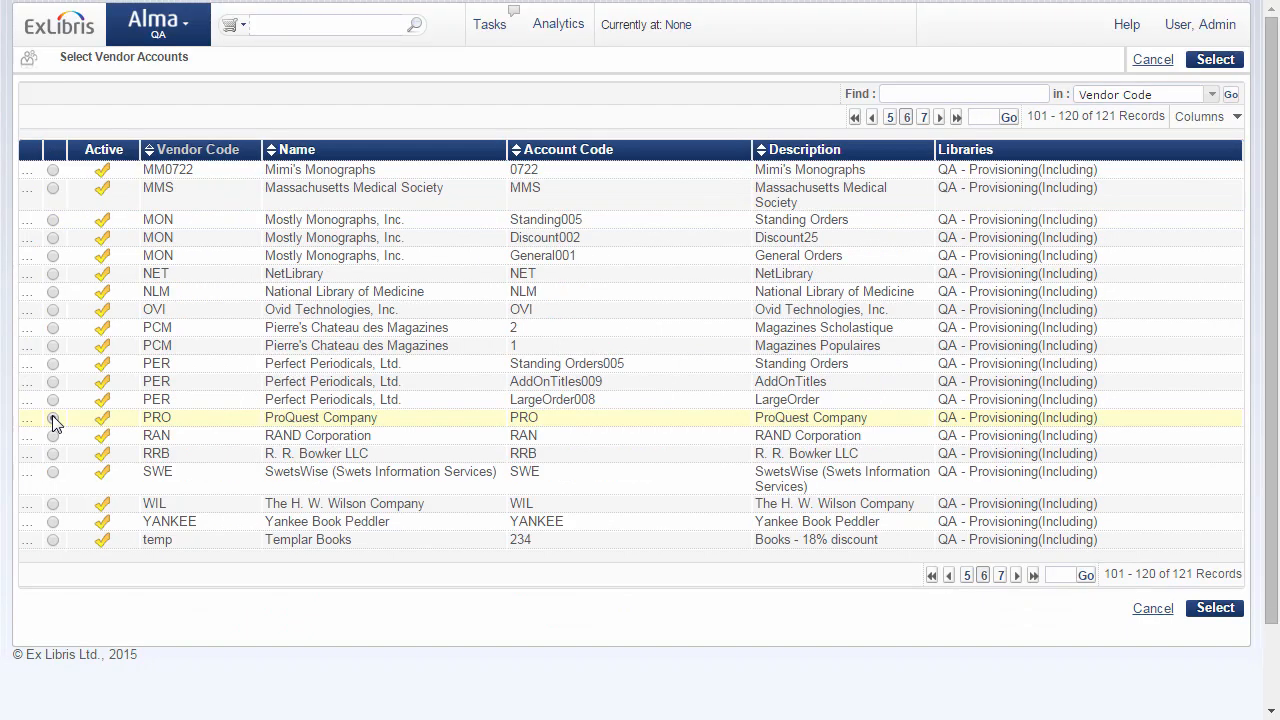
pyautogui.click(52, 418)
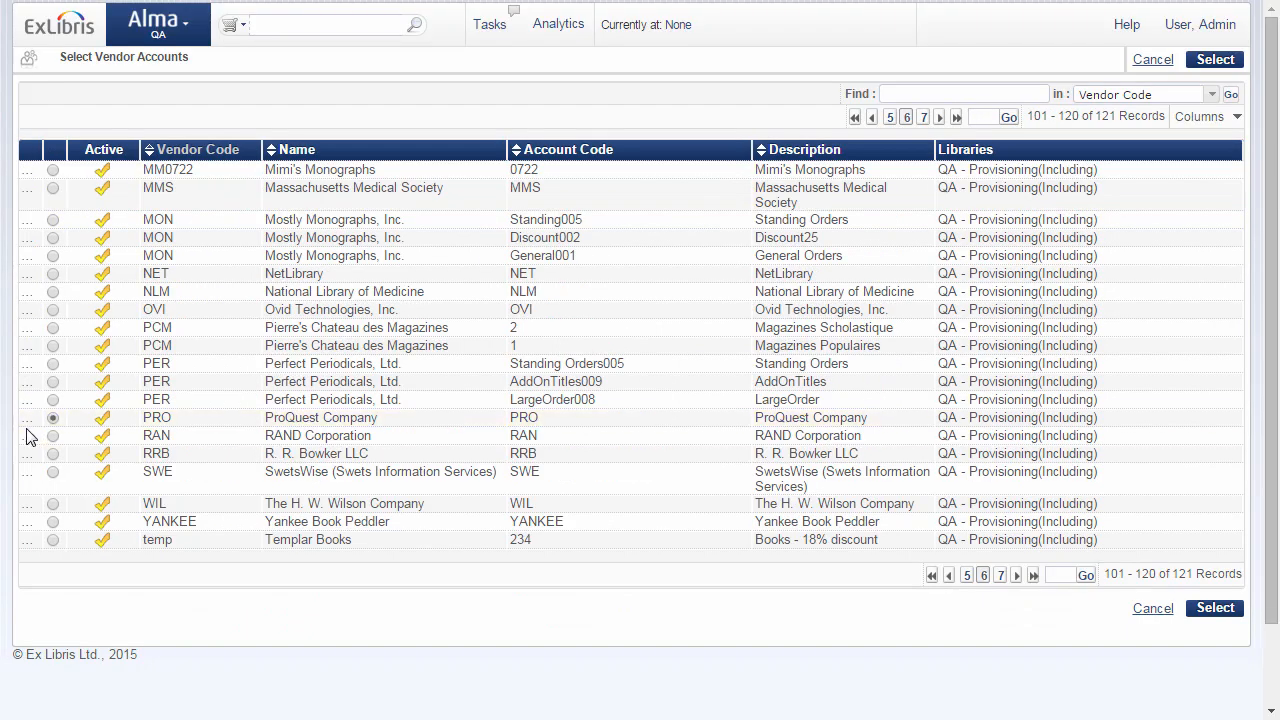
pyautogui.moveTo(72, 444)
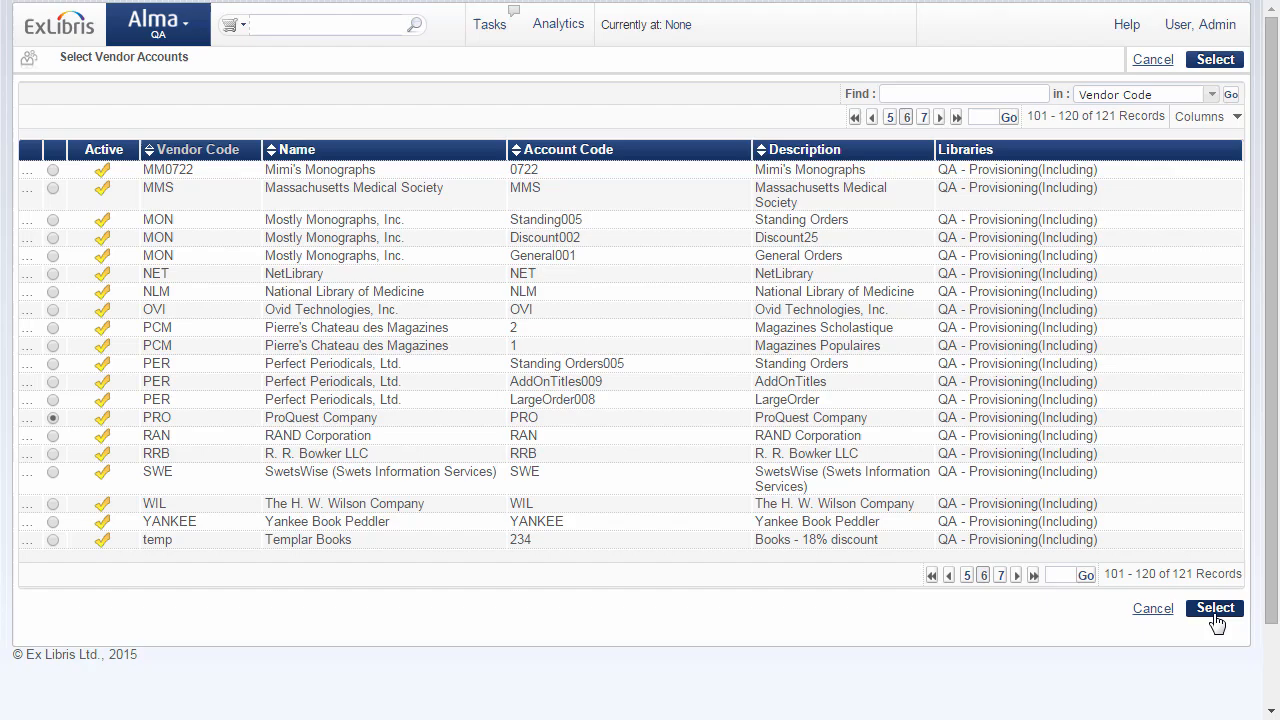
pyautogui.click(1214, 608)
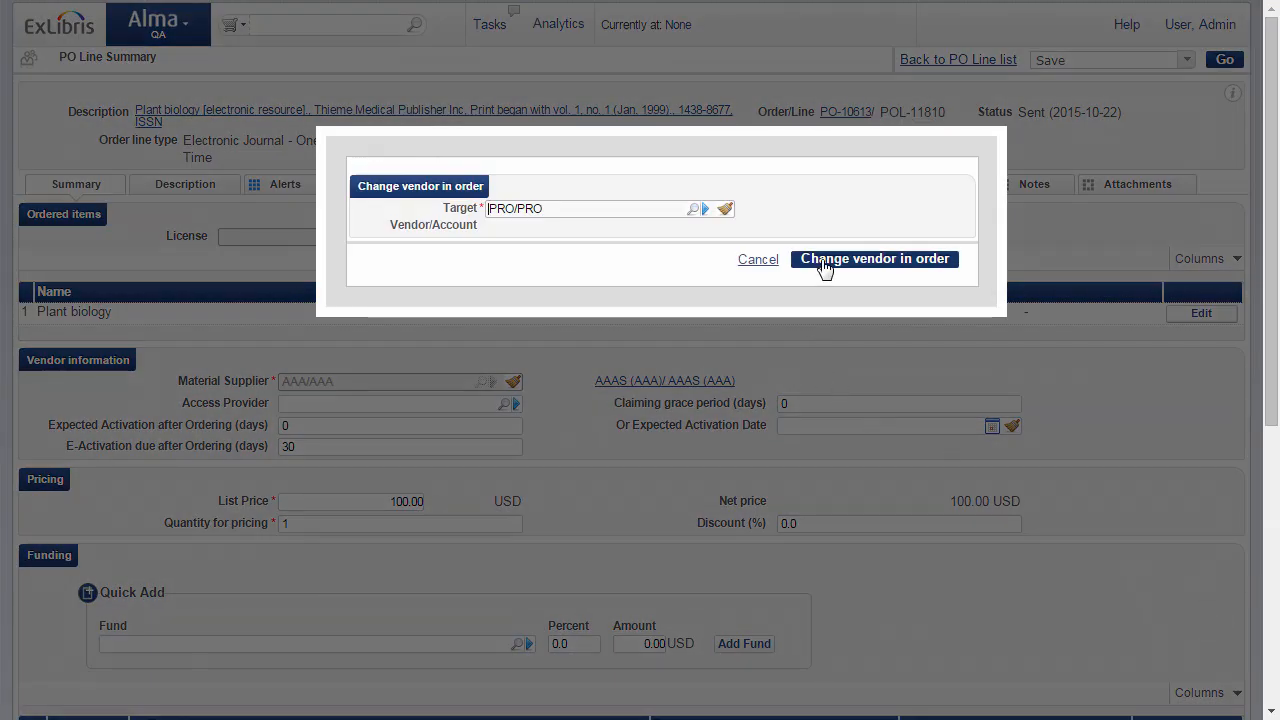
# Apply the vendor change, moving POL-11810 to ProQuest Company in Auto Packaging status.
pyautogui.click(872, 258)
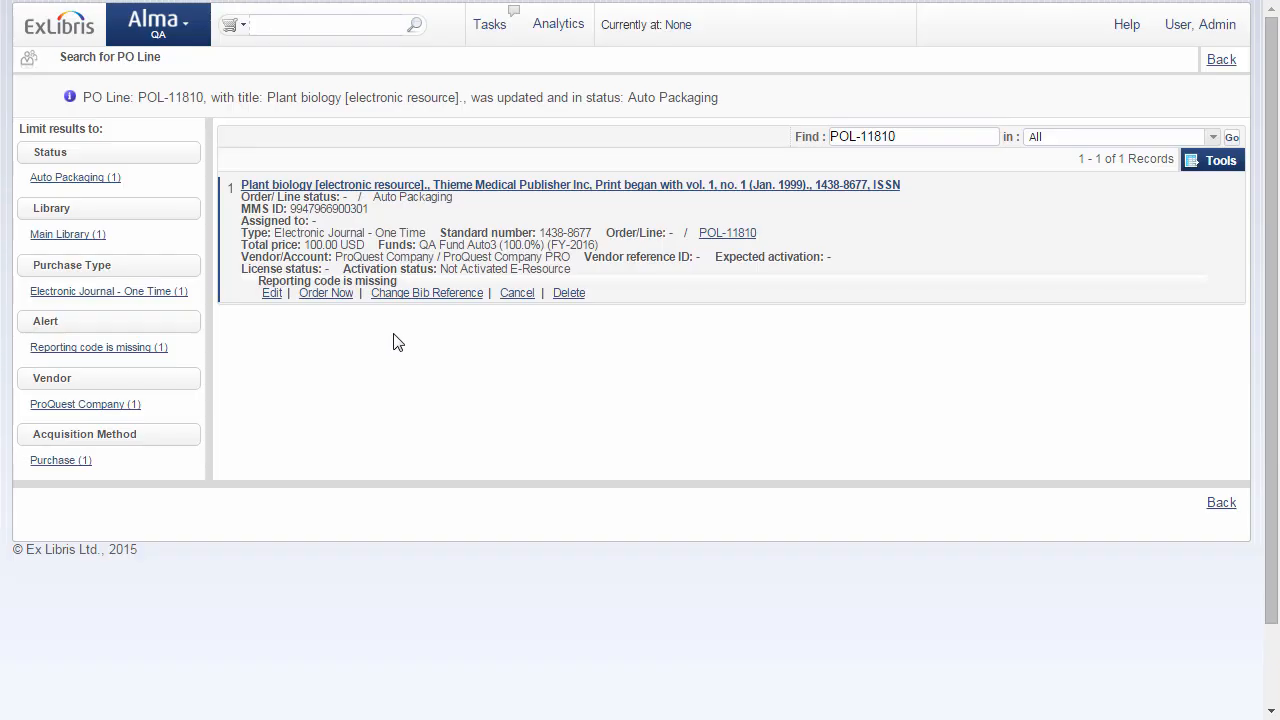